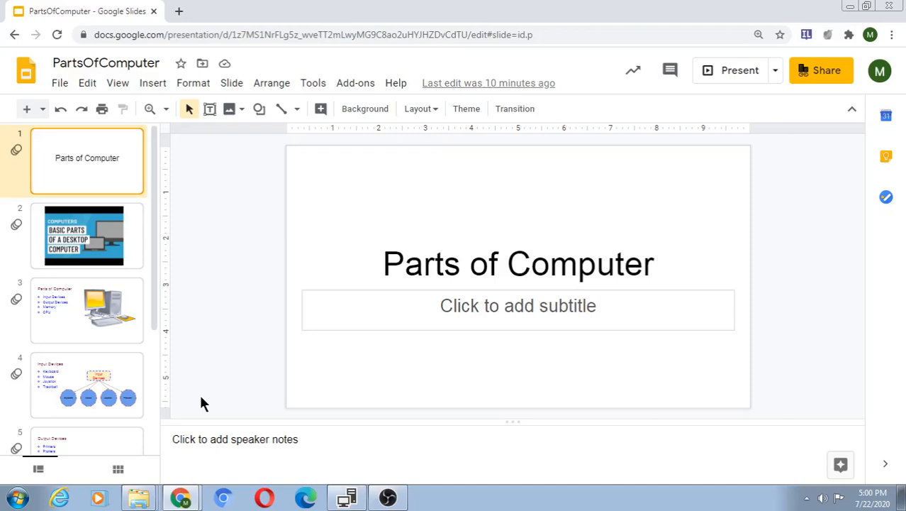
mouse_move(63, 100)
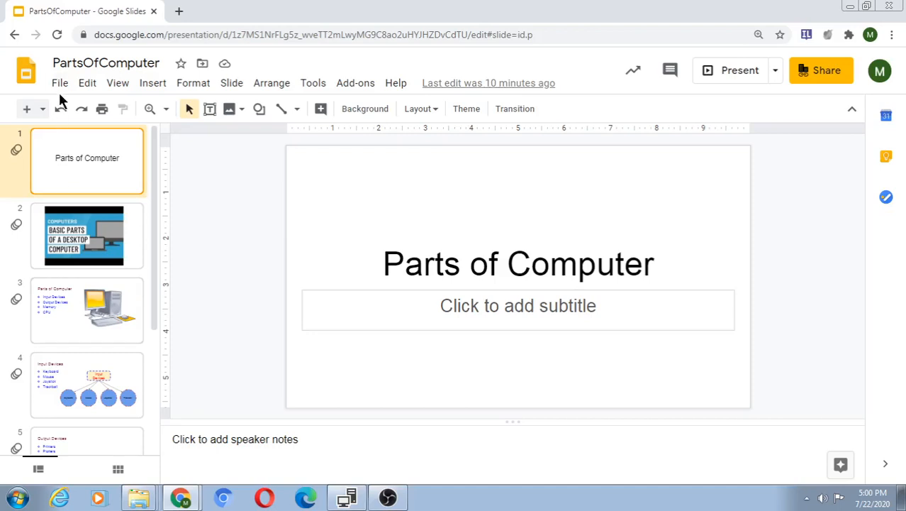
Show the File menu of the PartsOfComputer presentation with its New and Open choices.
left_click(60, 83)
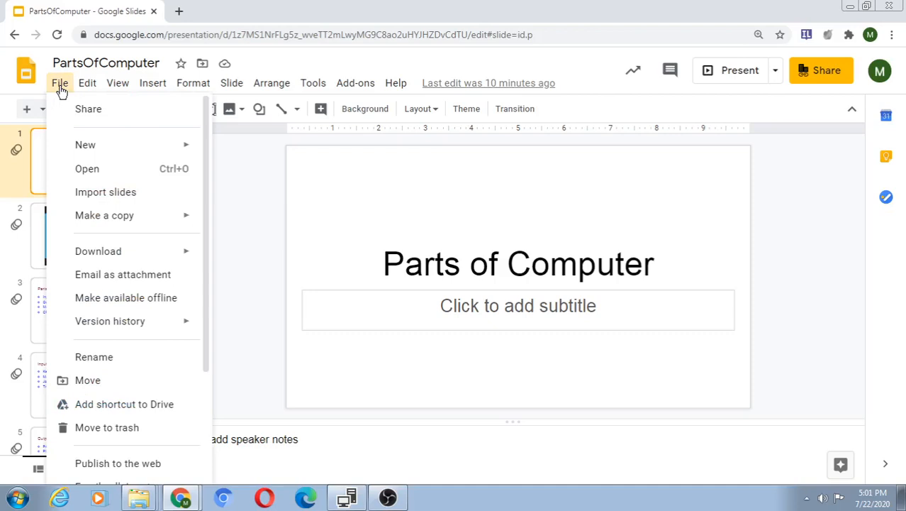
mouse_move(77, 112)
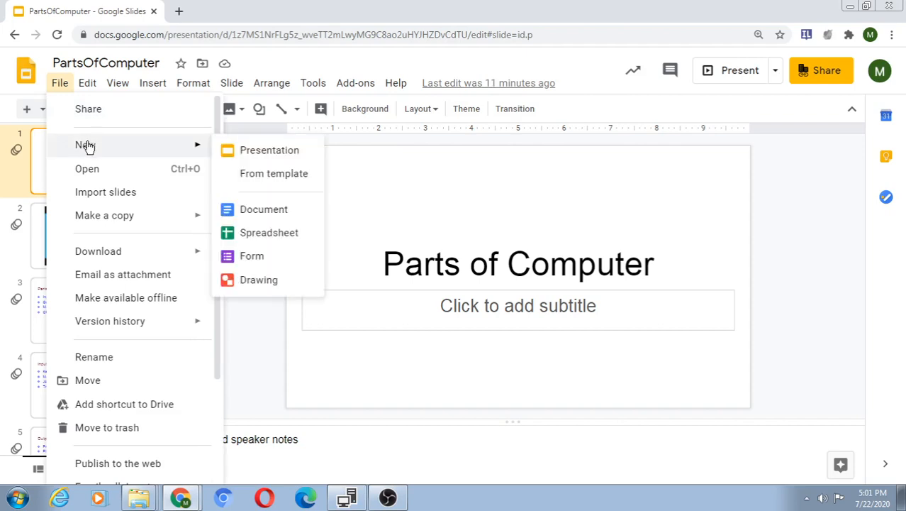
mouse_move(88, 169)
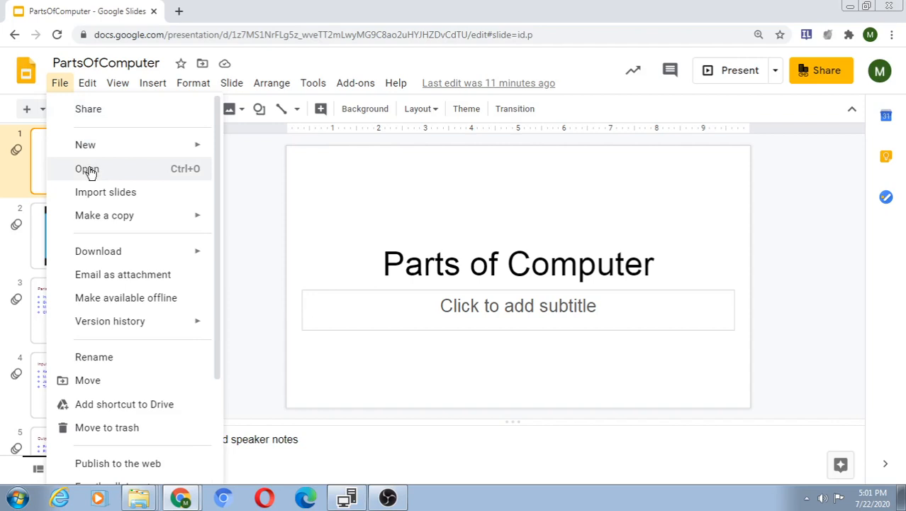
left_click(88, 167)
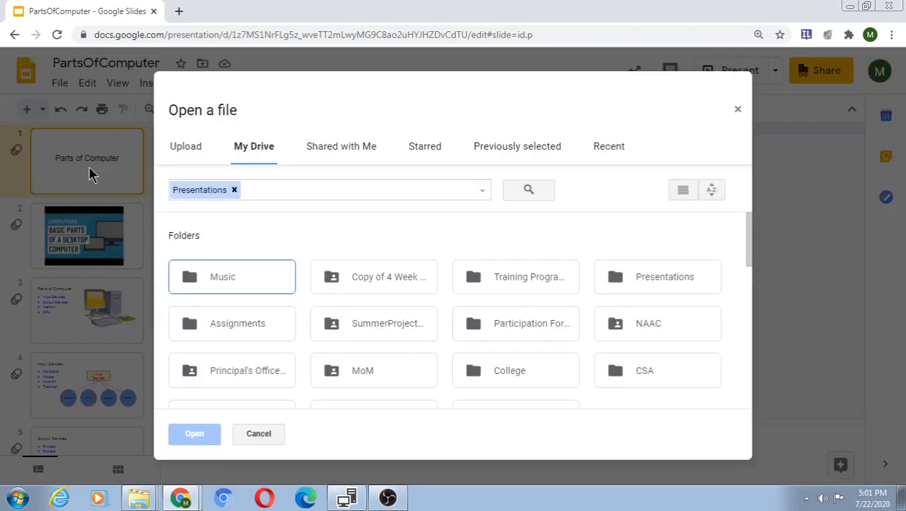
mouse_move(157, 169)
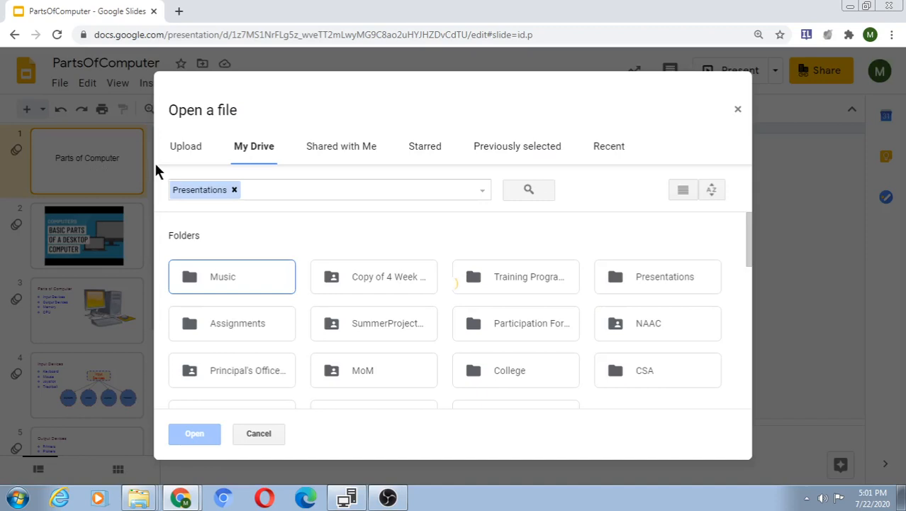
mouse_move(206, 158)
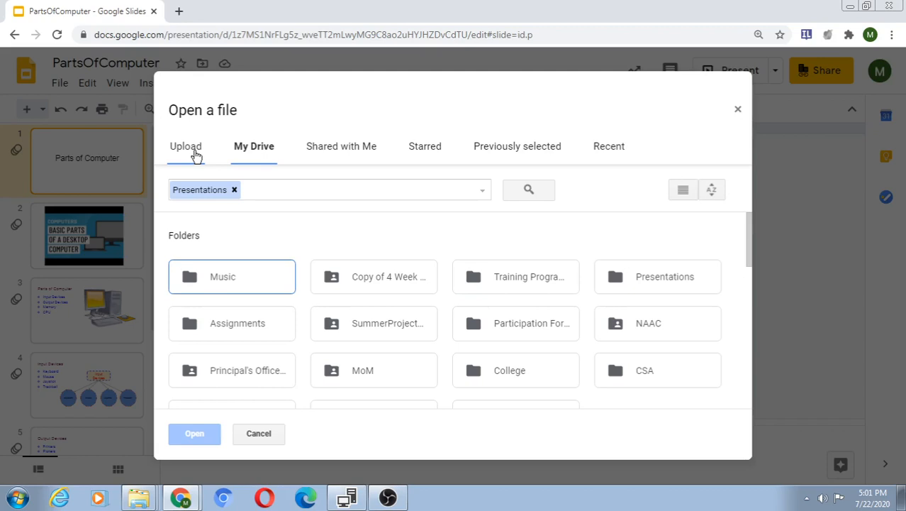
mouse_move(341, 146)
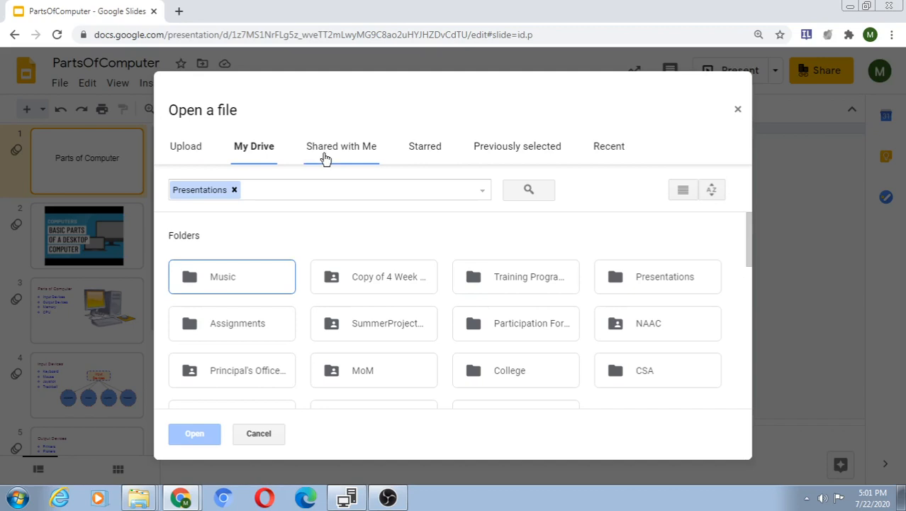
mouse_move(297, 350)
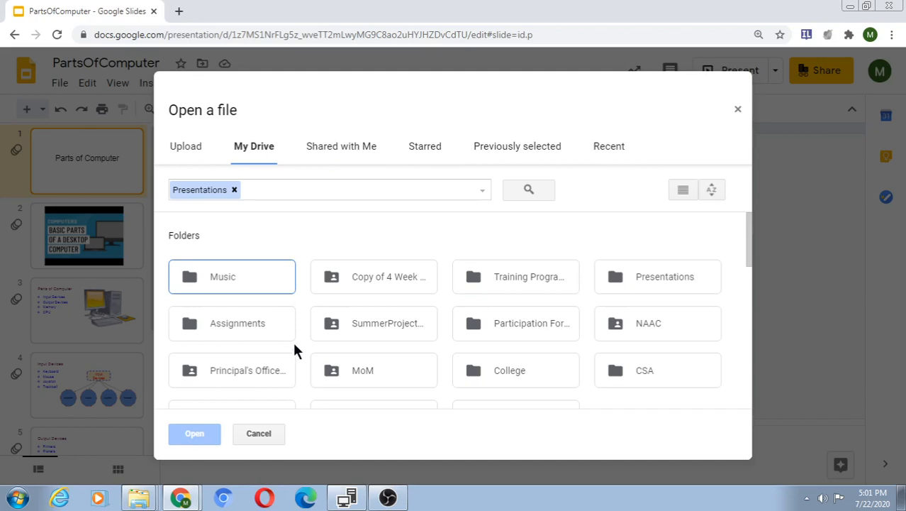
left_click(258, 434)
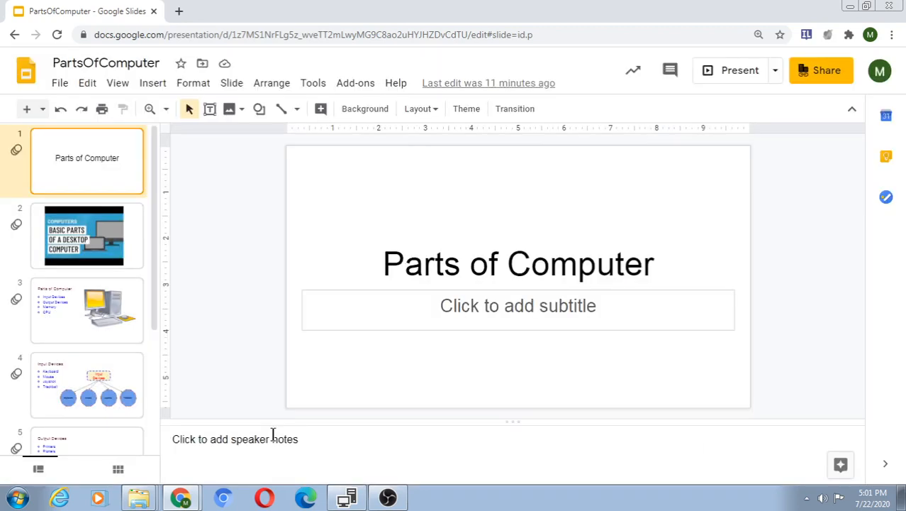
Start Import slides from the File menu to choose a source presentation.
left_click(60, 82)
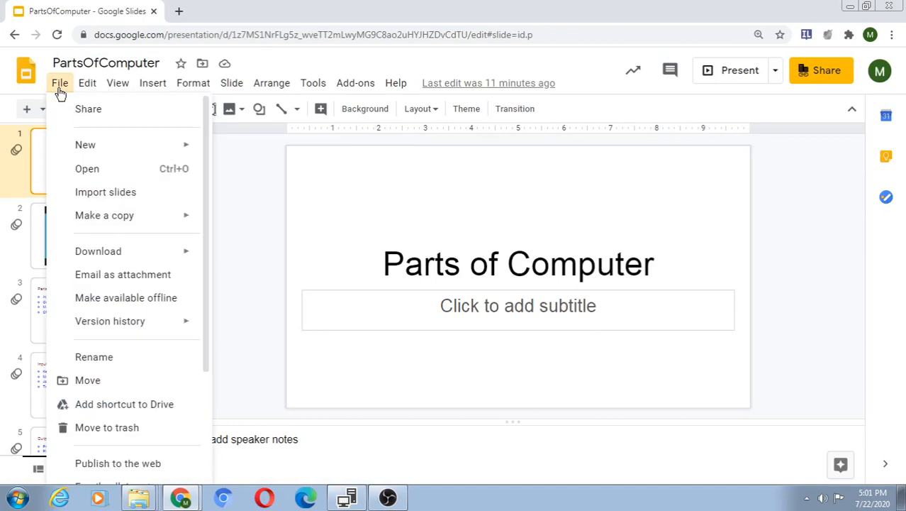
mouse_move(97, 196)
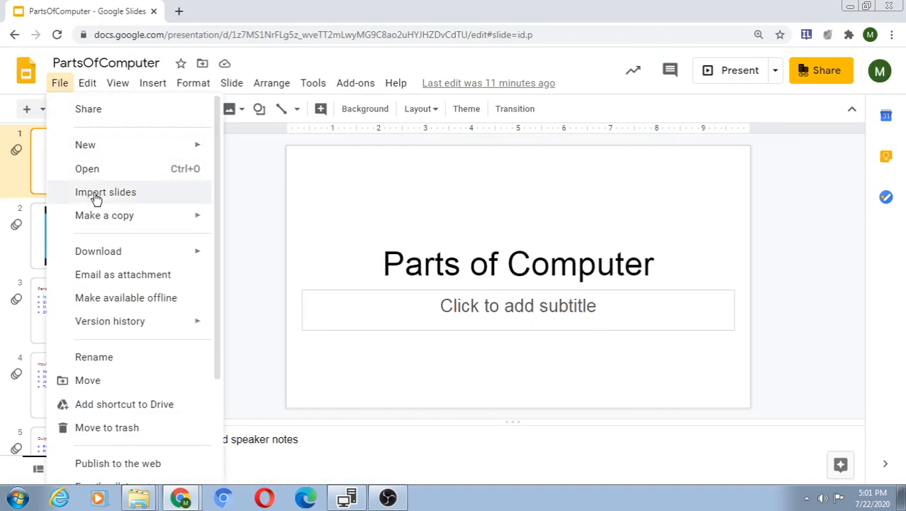
left_click(105, 191)
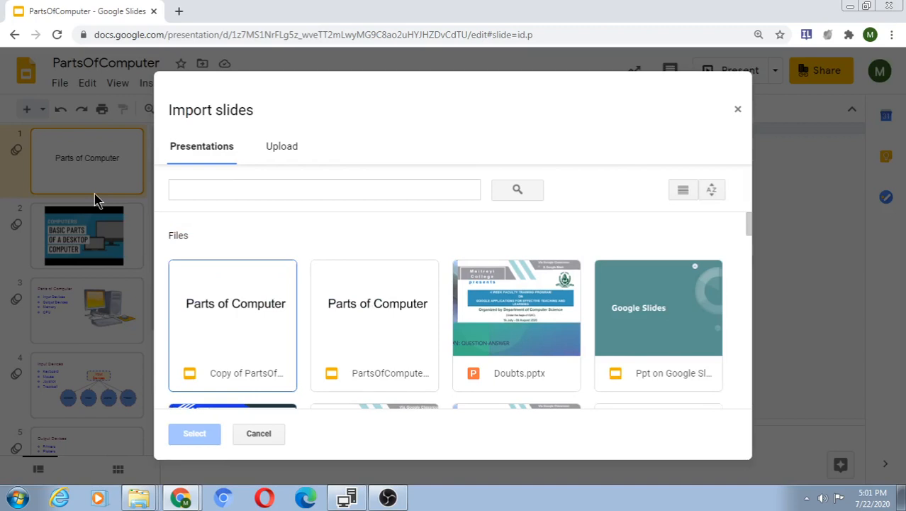
mouse_move(208, 228)
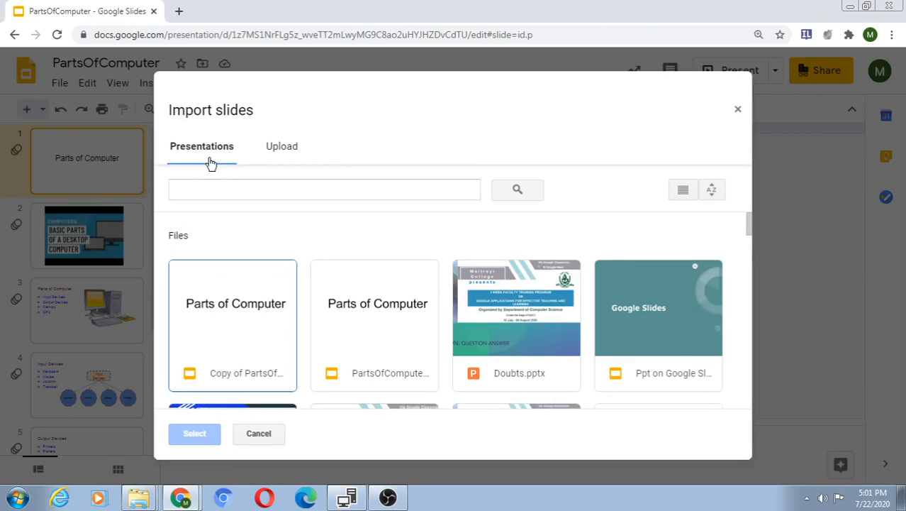
mouse_move(434, 328)
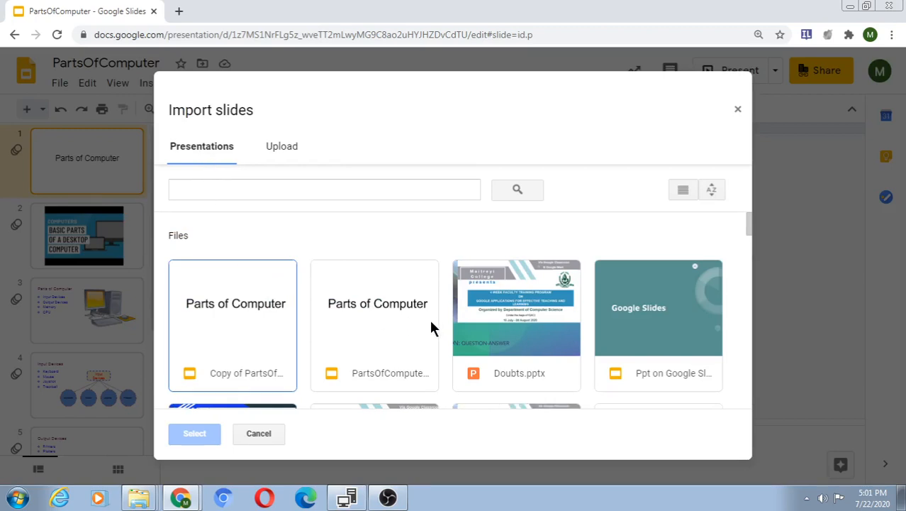
mouse_move(644, 325)
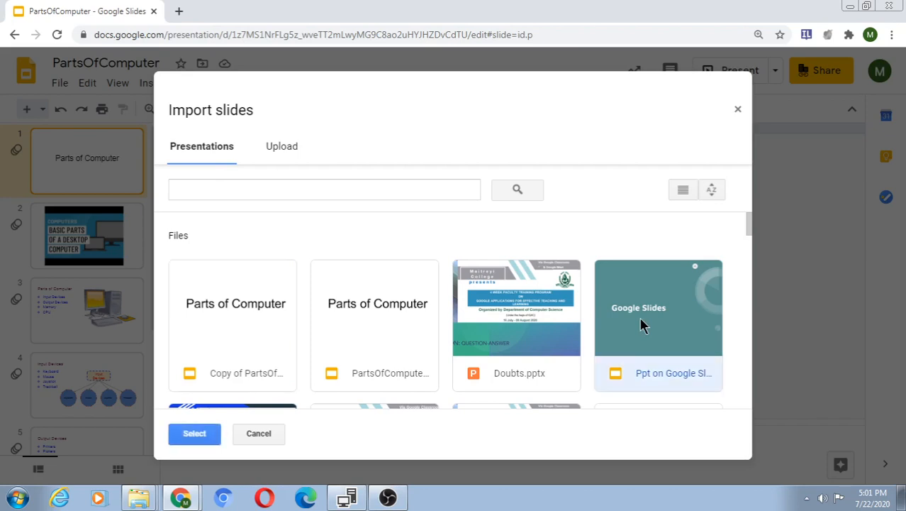
mouse_move(261, 424)
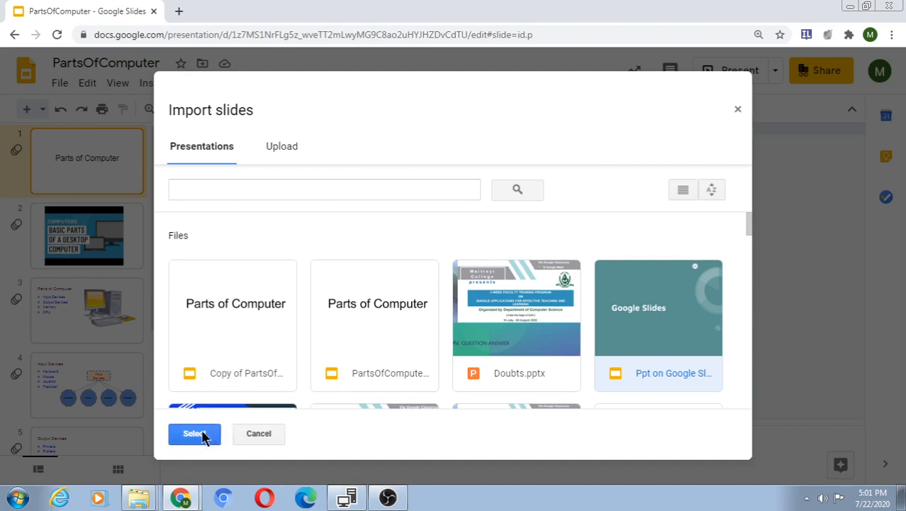
Select the chosen presentation, tick slide 5 with the chart and table, and import it.
left_click(194, 434)
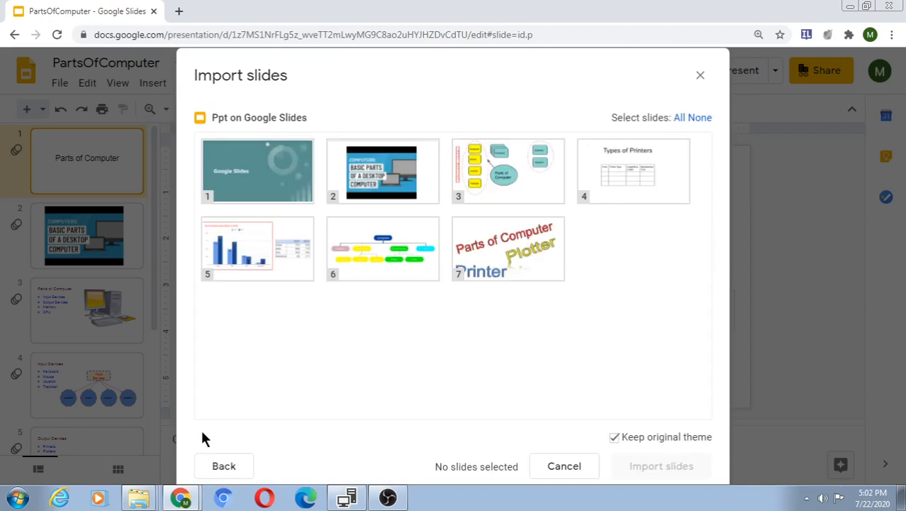
mouse_move(258, 321)
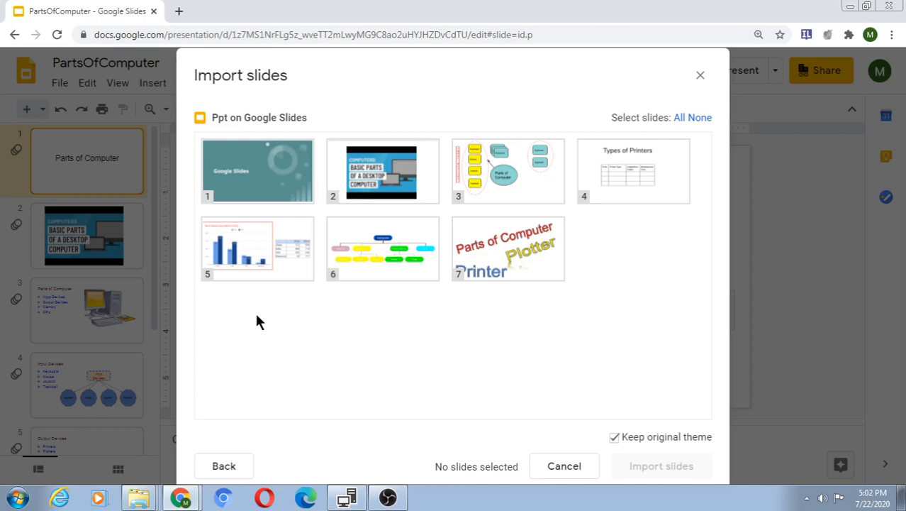
left_click(256, 249)
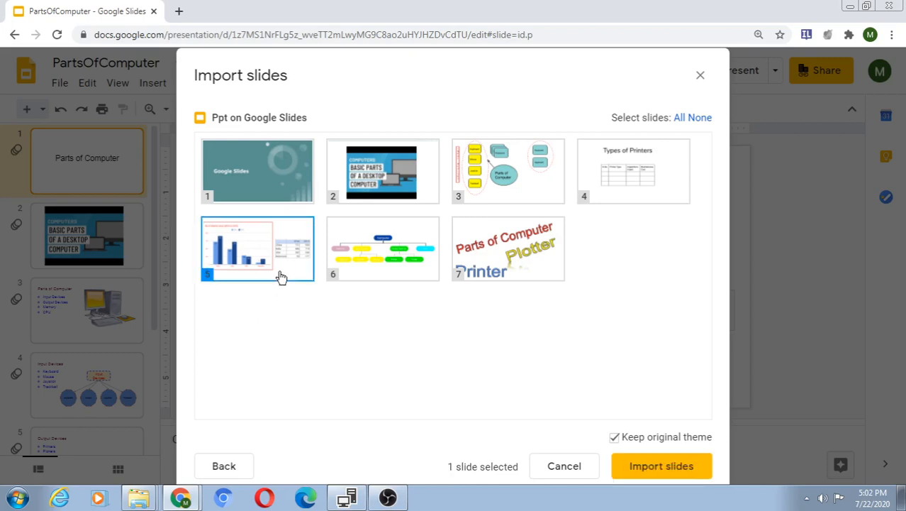
mouse_move(599, 471)
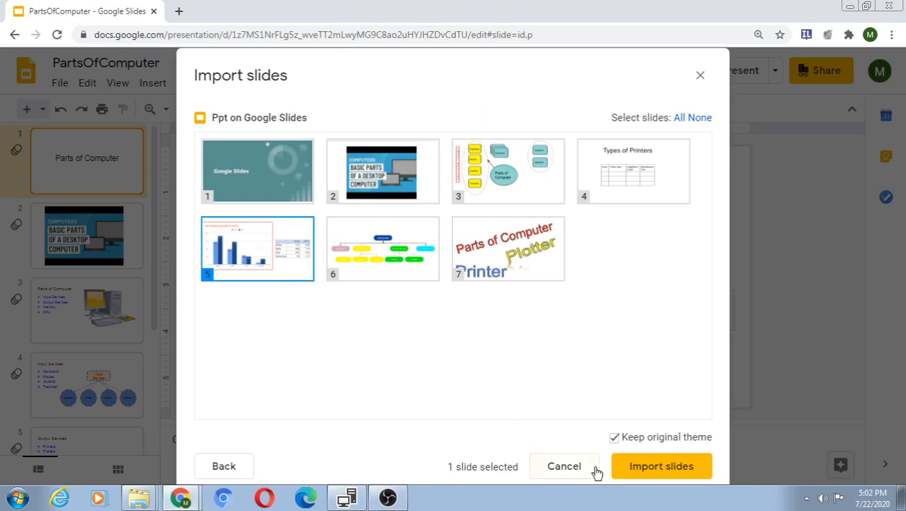
left_click(661, 465)
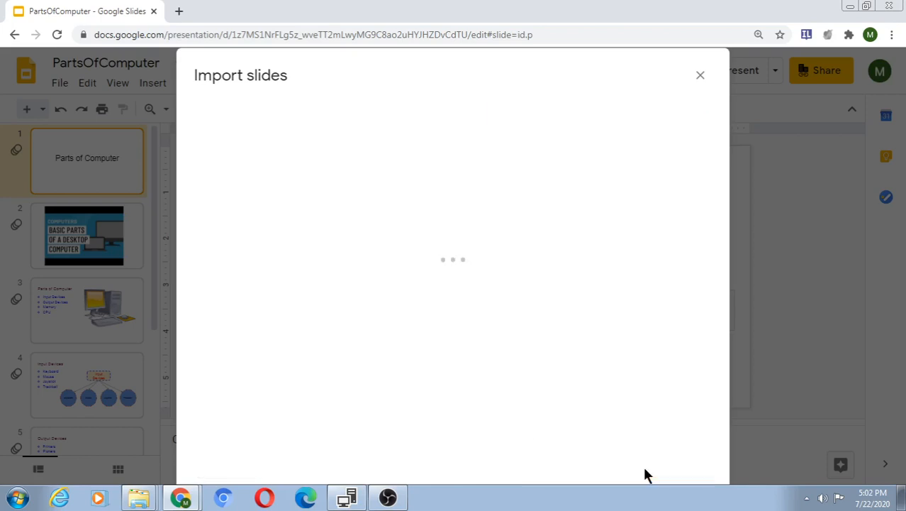
left_click(700, 76)
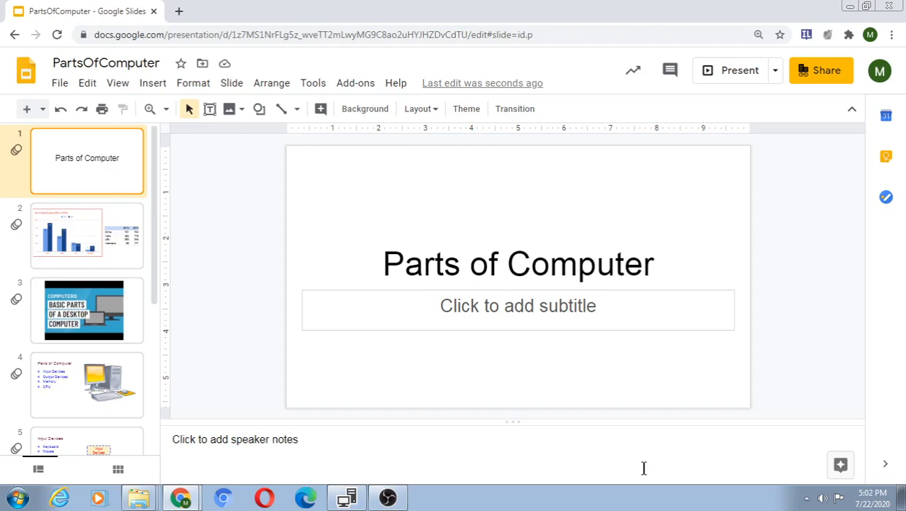
mouse_move(111, 244)
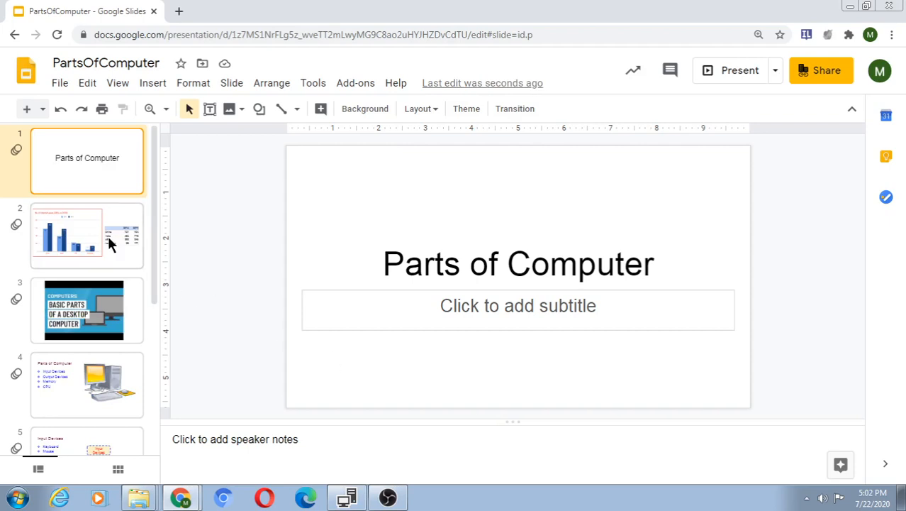
left_click(86, 234)
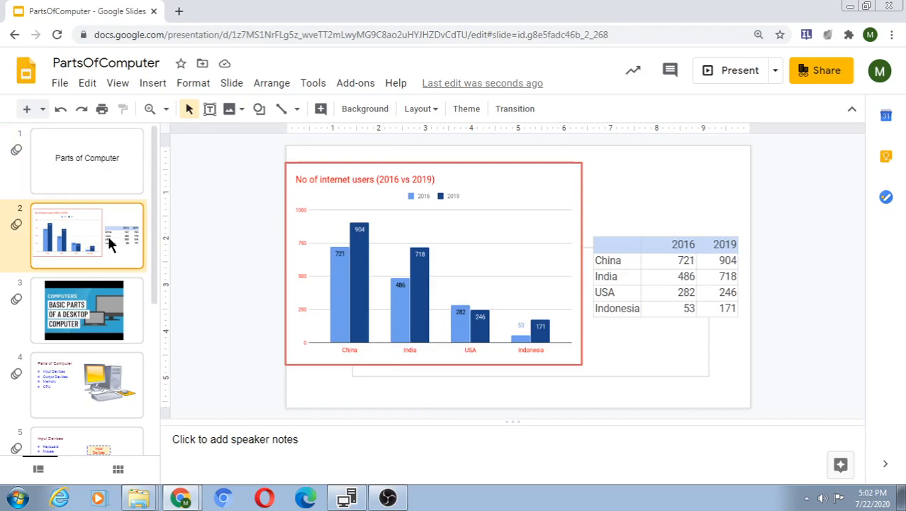
mouse_move(314, 247)
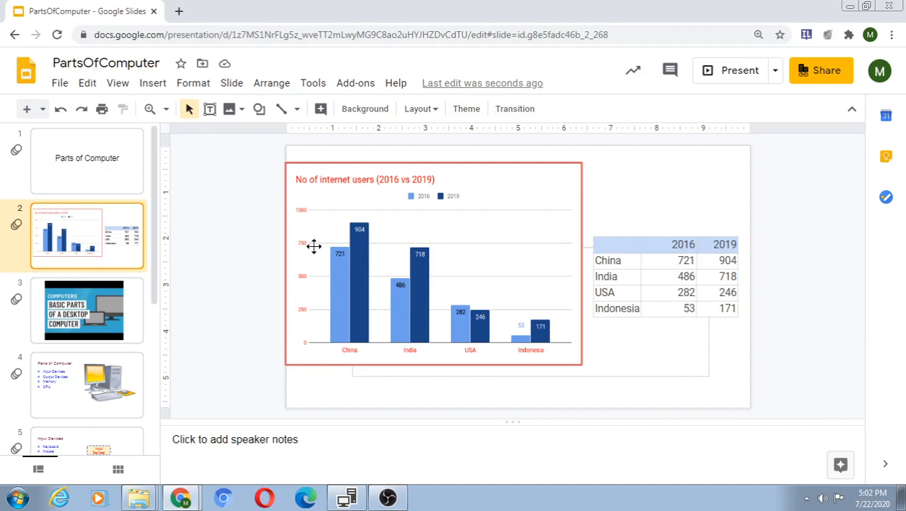
mouse_move(456, 250)
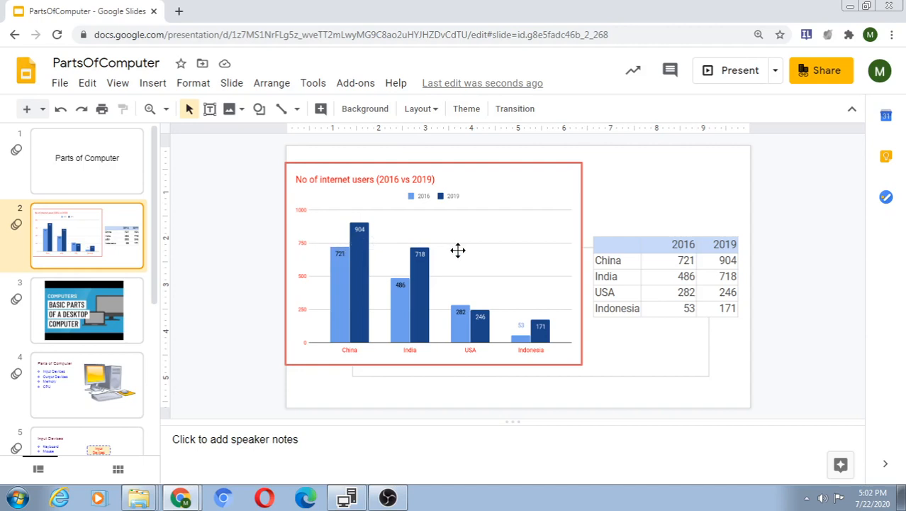
mouse_move(649, 272)
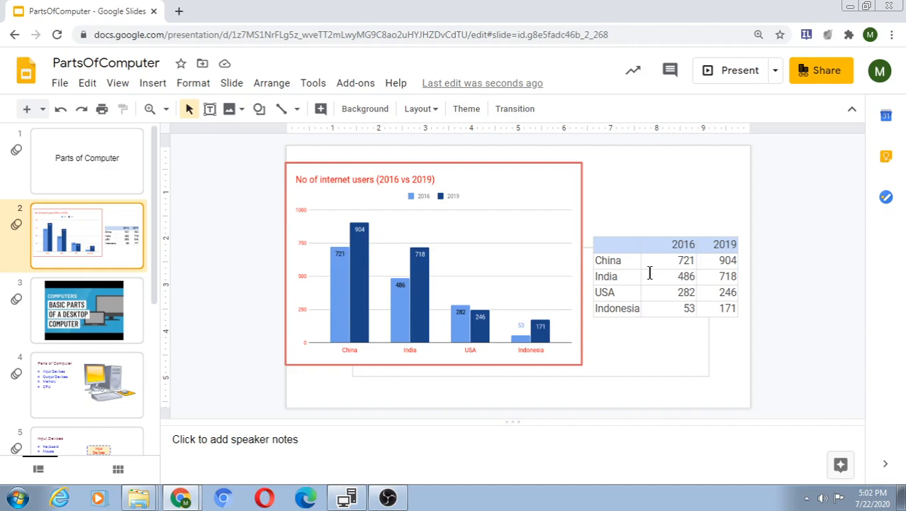
left_click(60, 83)
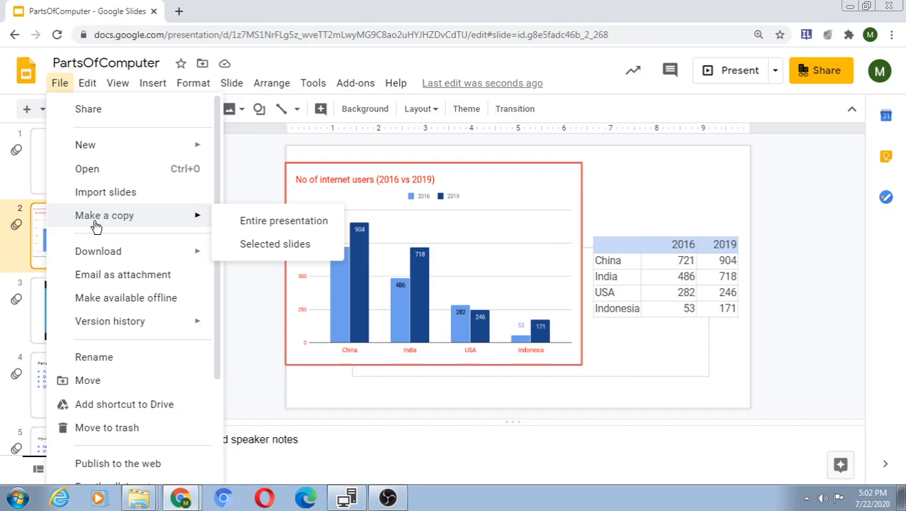
mouse_move(283, 221)
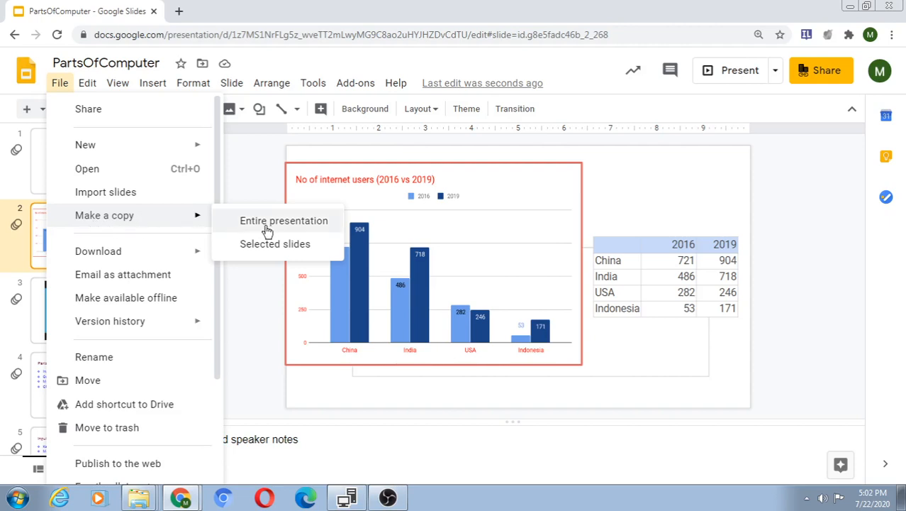
mouse_move(264, 248)
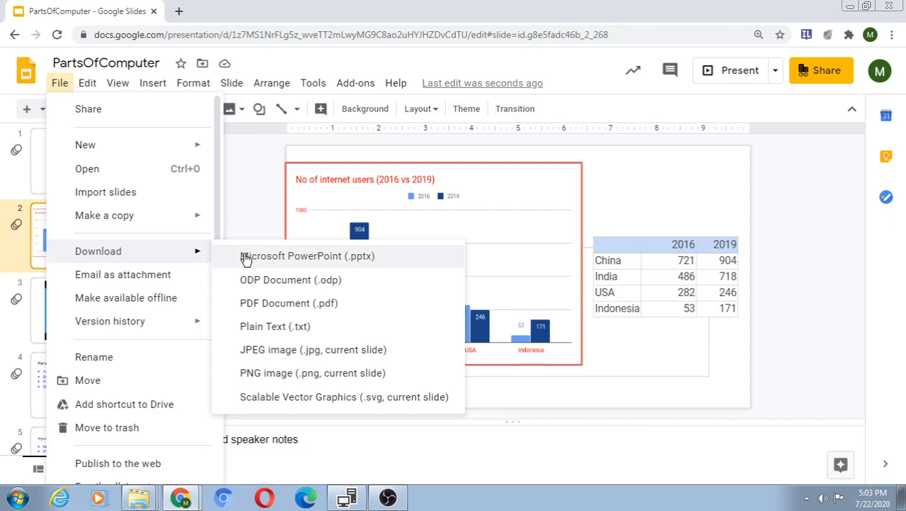
mouse_move(248, 279)
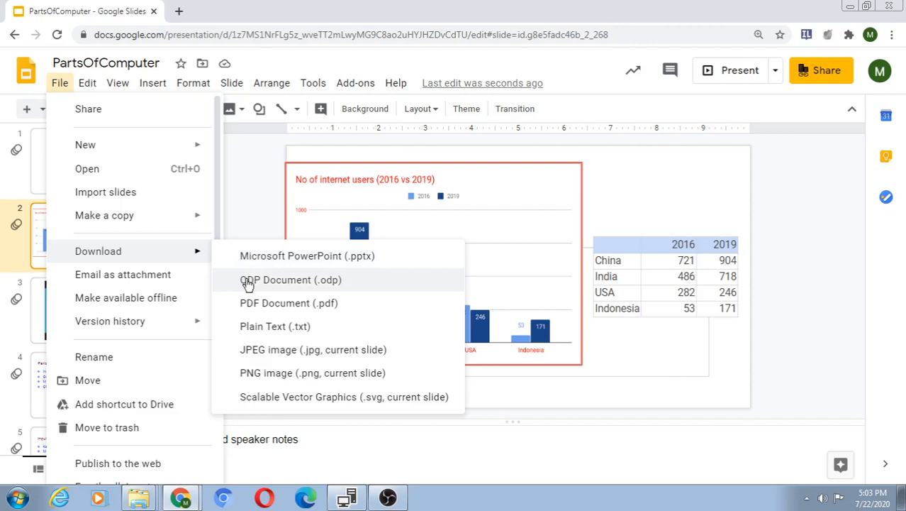
mouse_move(250, 293)
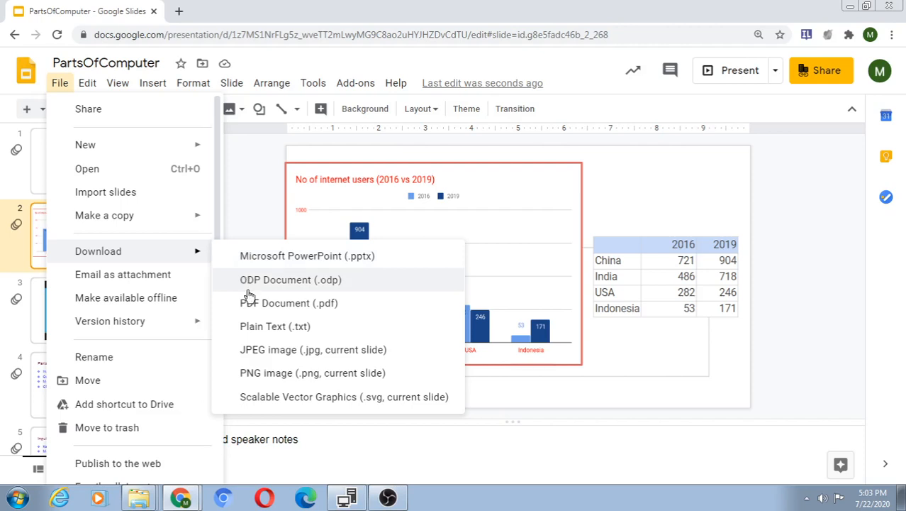
mouse_move(253, 309)
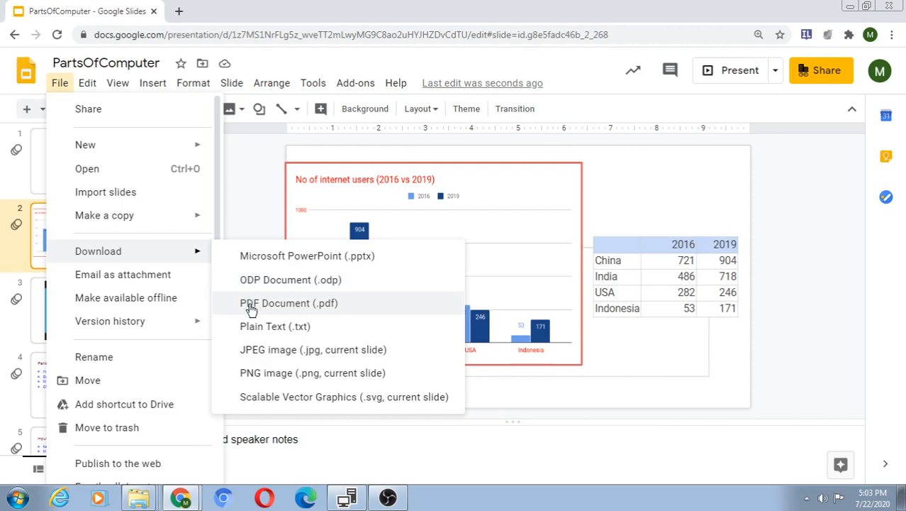
mouse_move(275, 325)
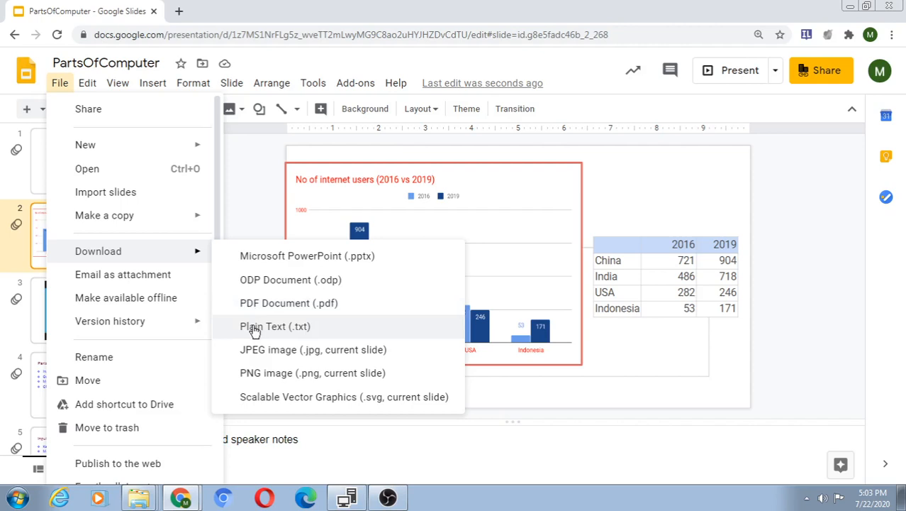
mouse_move(258, 352)
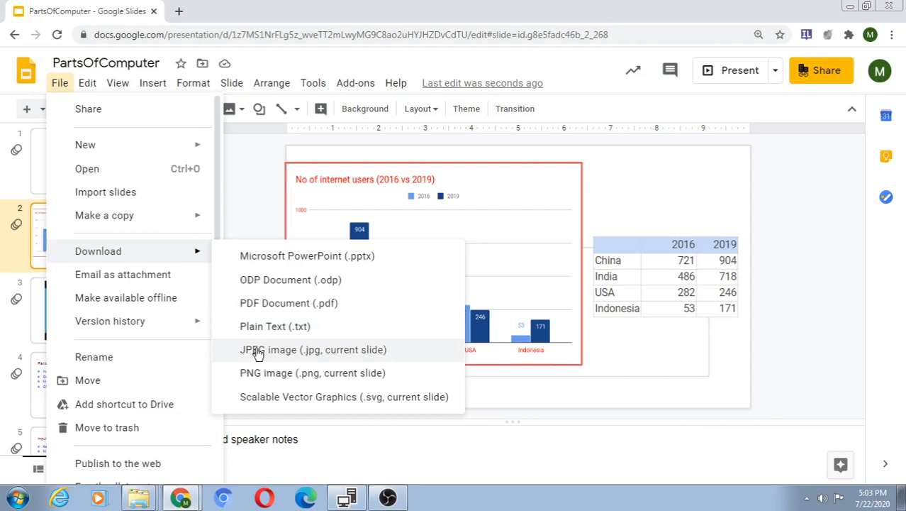
mouse_move(267, 371)
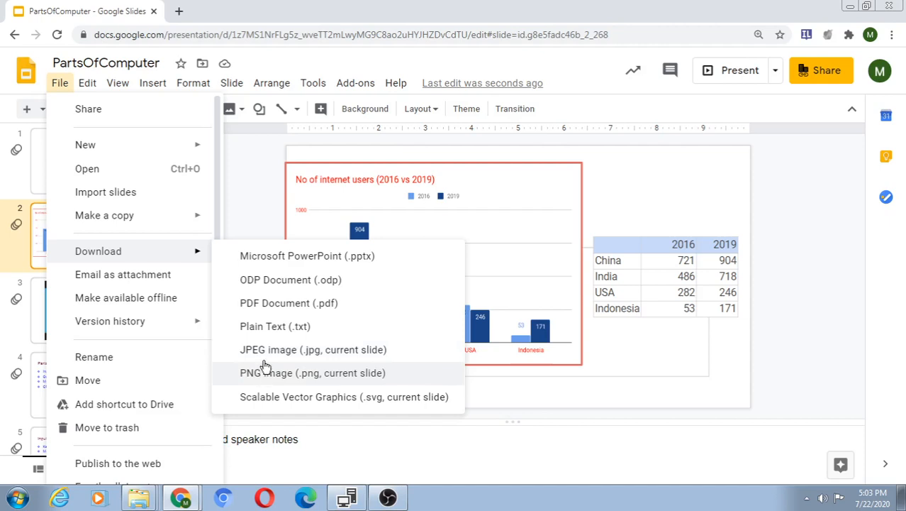
mouse_move(268, 355)
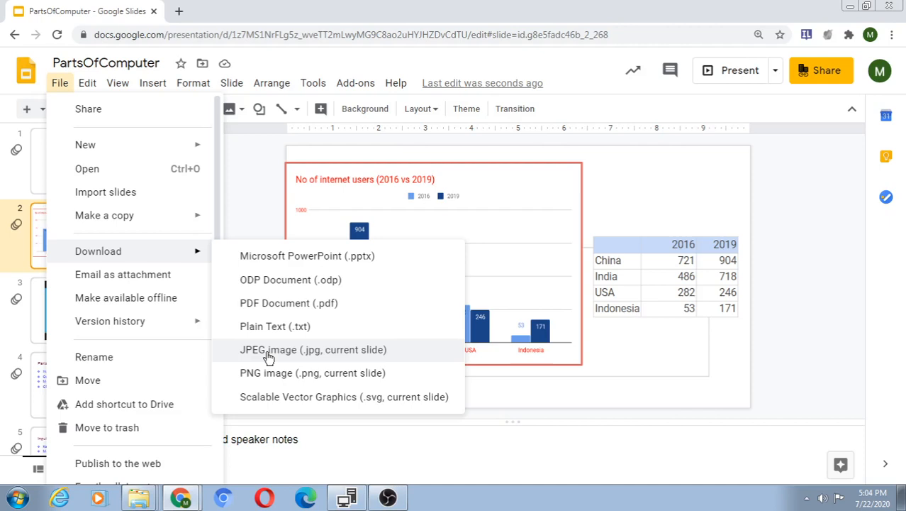
mouse_move(269, 372)
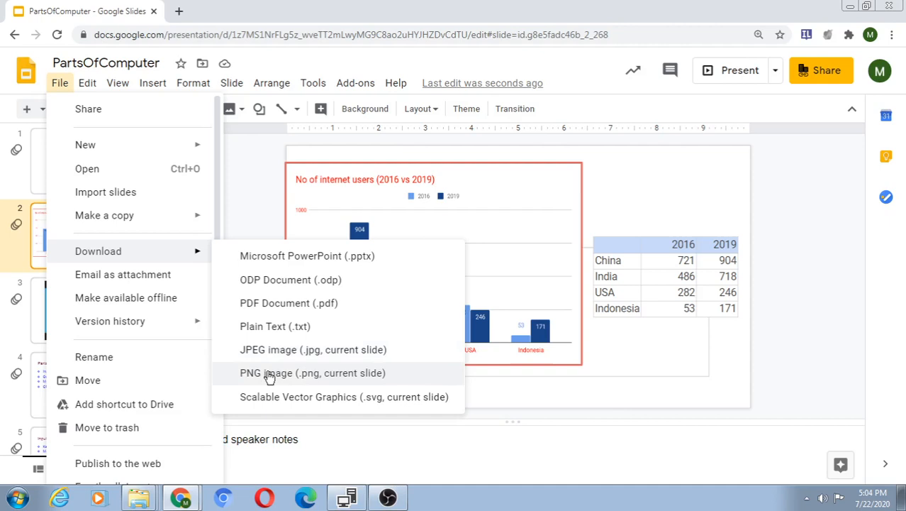
mouse_move(275, 398)
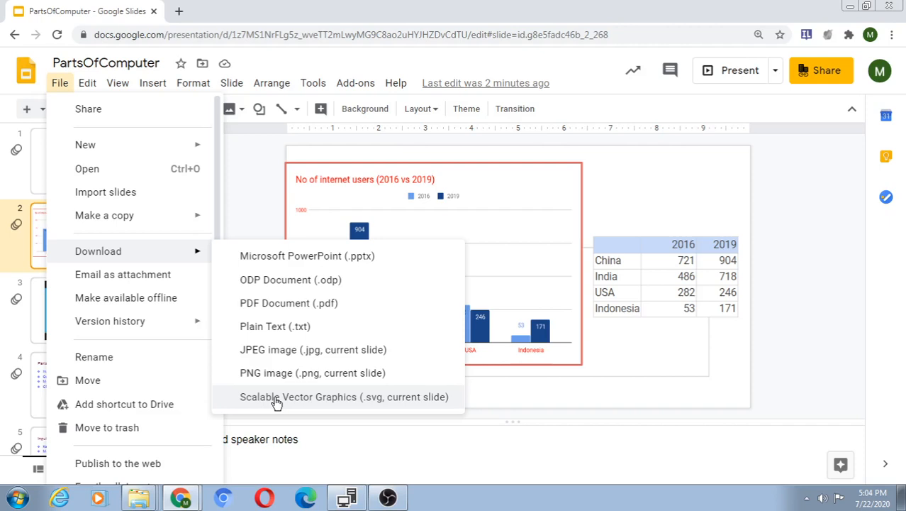
mouse_move(171, 321)
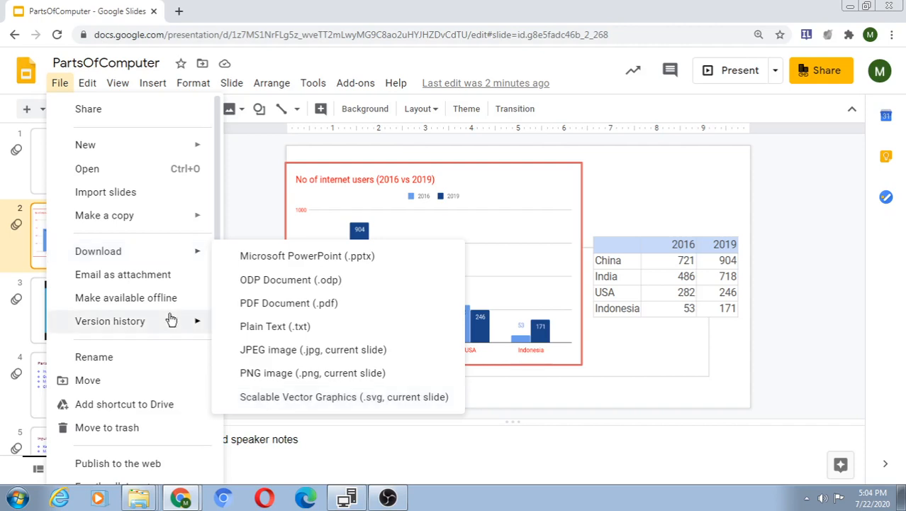
mouse_move(122, 274)
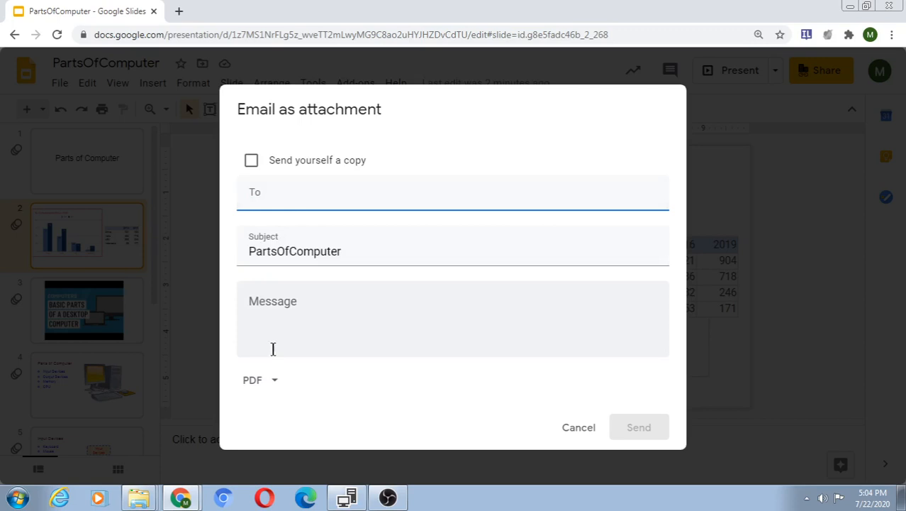
Show the attachment format choices: PDF, Microsoft PowerPoint and Plain Text.
left_click(260, 380)
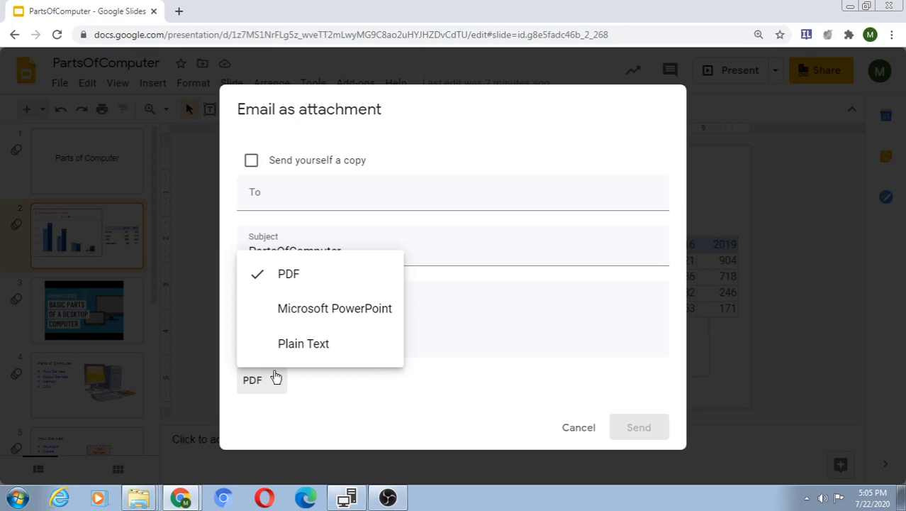
mouse_move(291, 319)
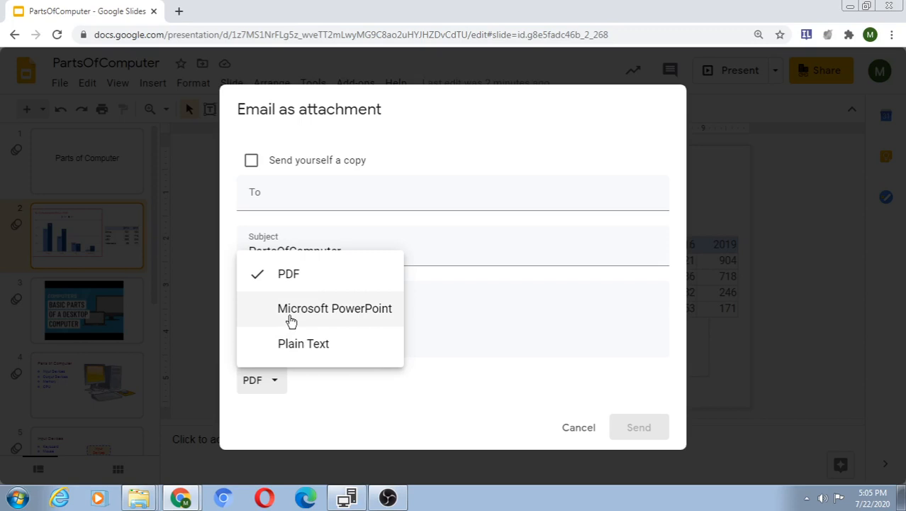
mouse_move(460, 422)
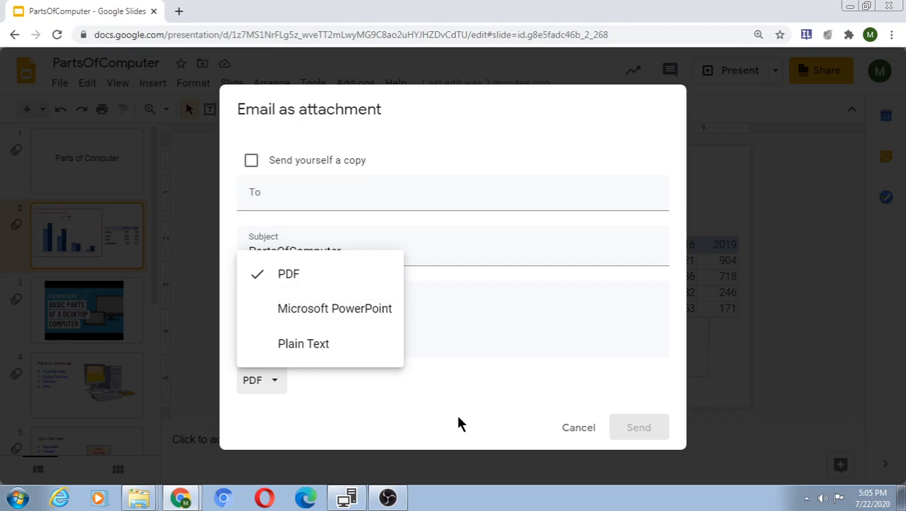
mouse_move(627, 436)
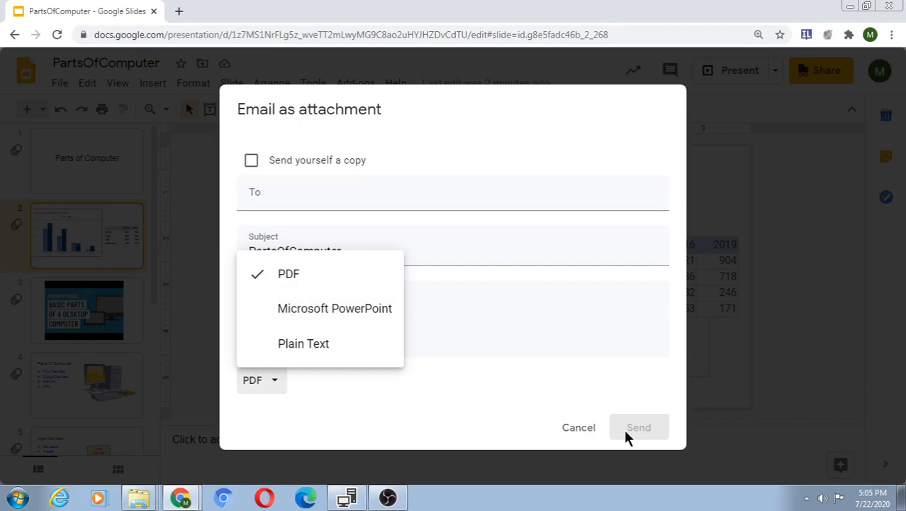
mouse_move(623, 435)
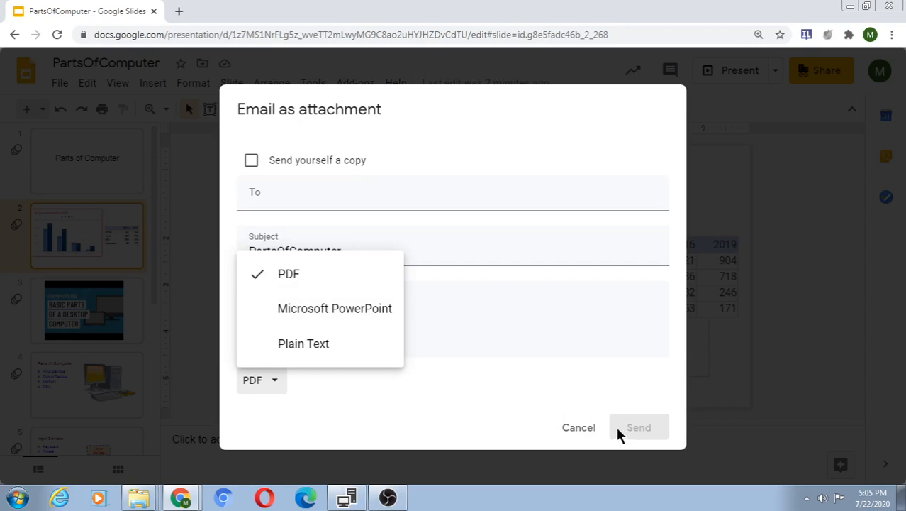
mouse_move(251, 160)
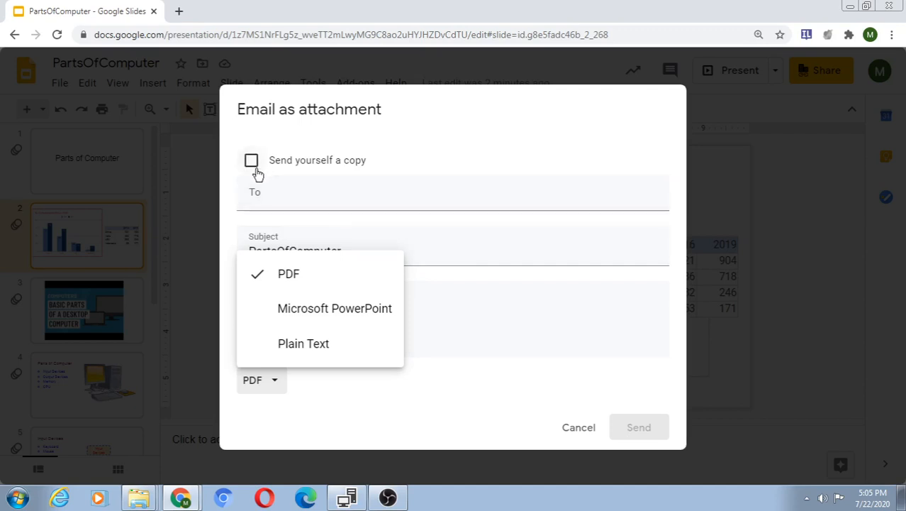
Tick Send yourself a copy, then cancel the email without sending it.
left_click(251, 159)
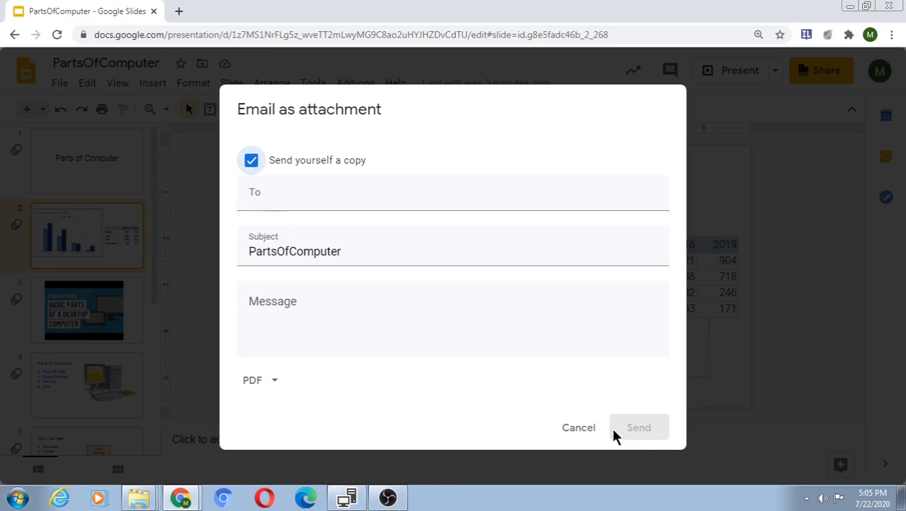
left_click(578, 427)
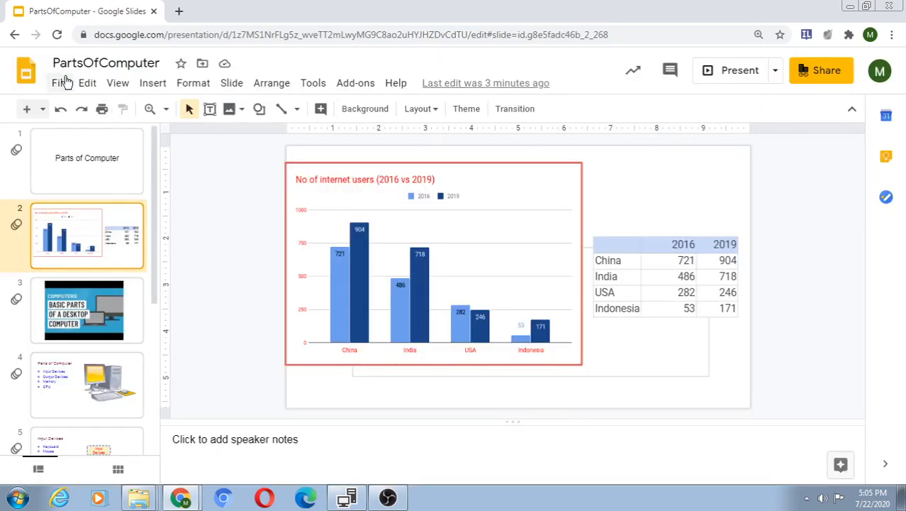
Show the File menu again with its Download, Rename and Move actions.
left_click(59, 82)
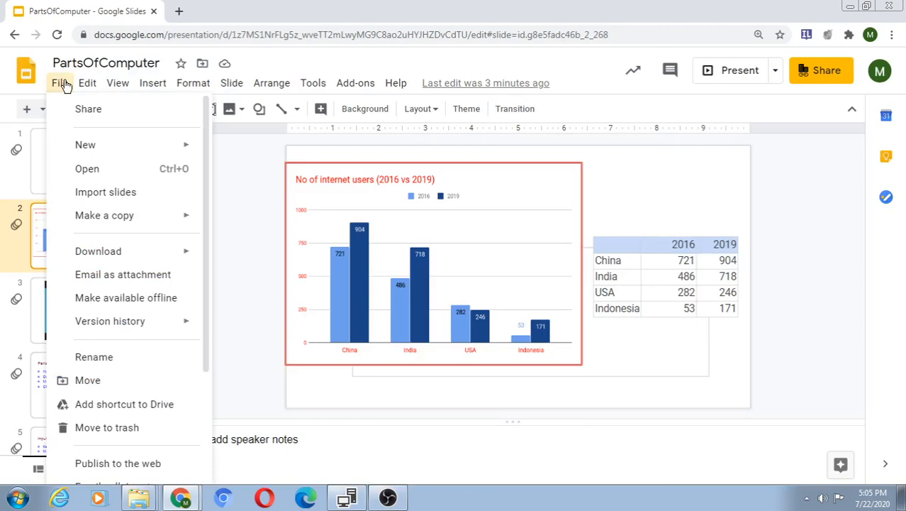
mouse_move(98, 251)
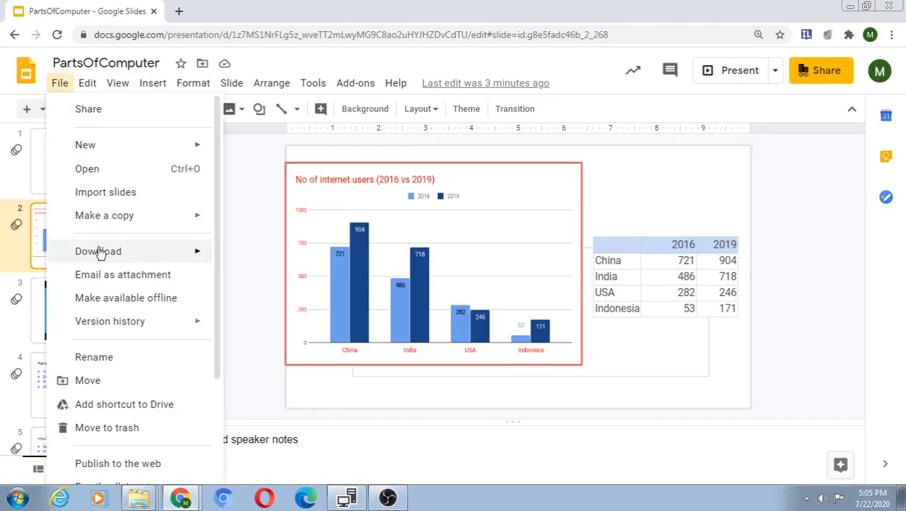
mouse_move(115, 361)
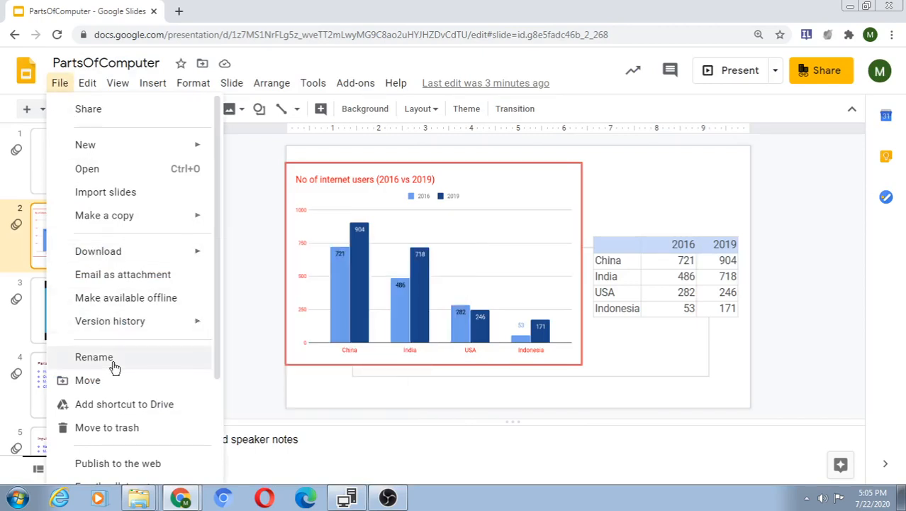
mouse_move(88, 380)
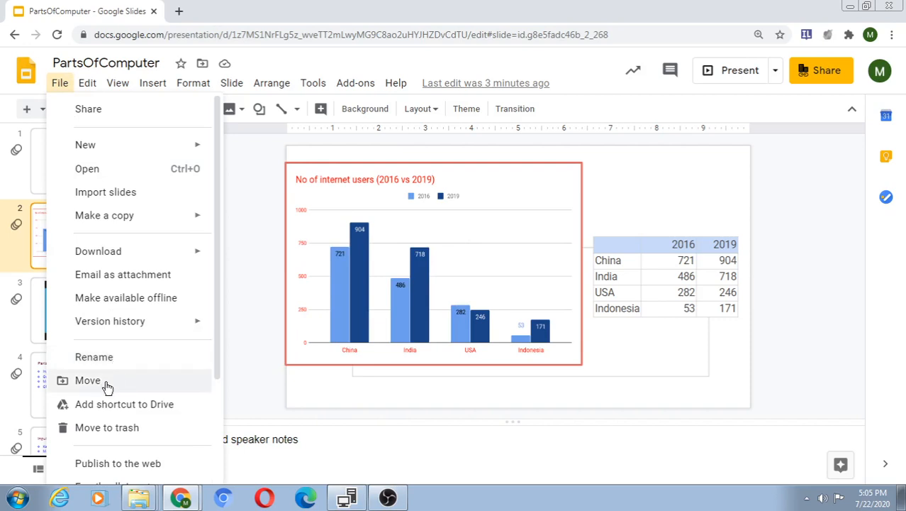